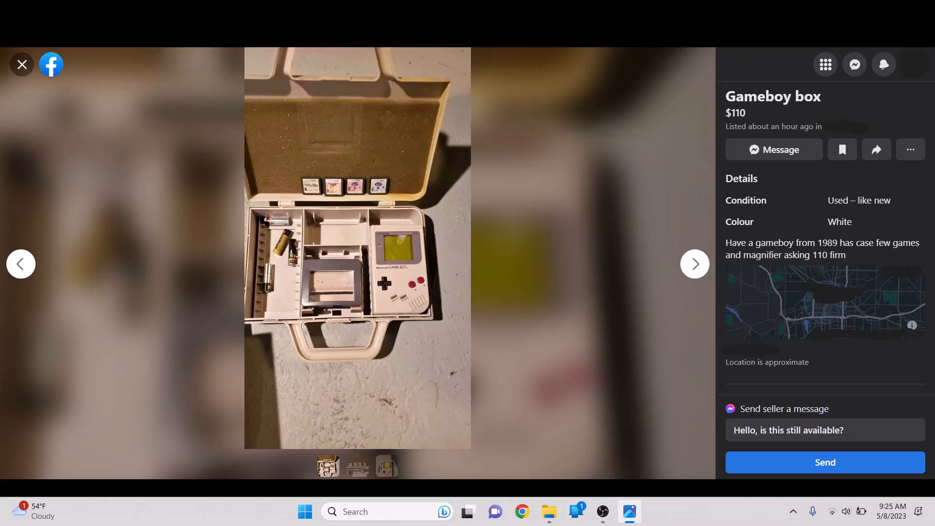
Advance from the Gameboy box listing to the $250 black Yeezys listing screenshot.
{"action": "left_click", "coordinate": [694, 264]}
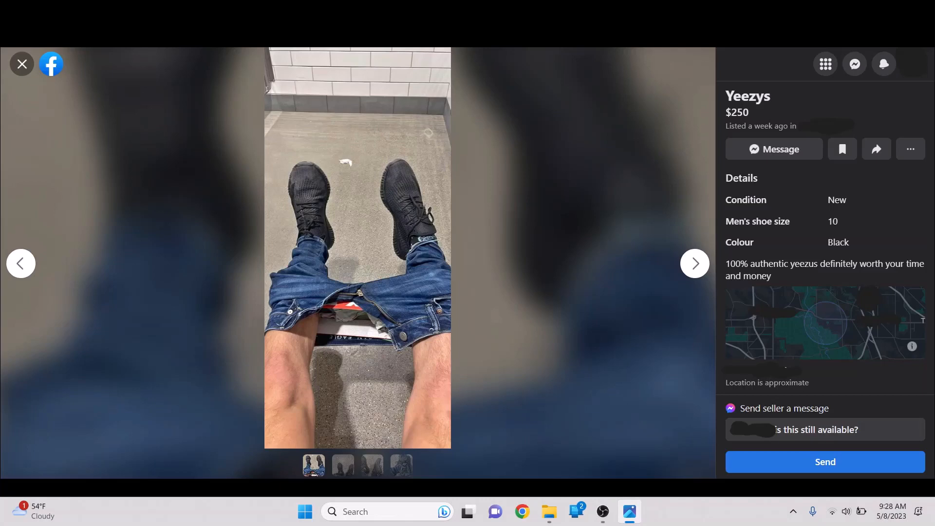
{"action": "left_click", "coordinate": [694, 263]}
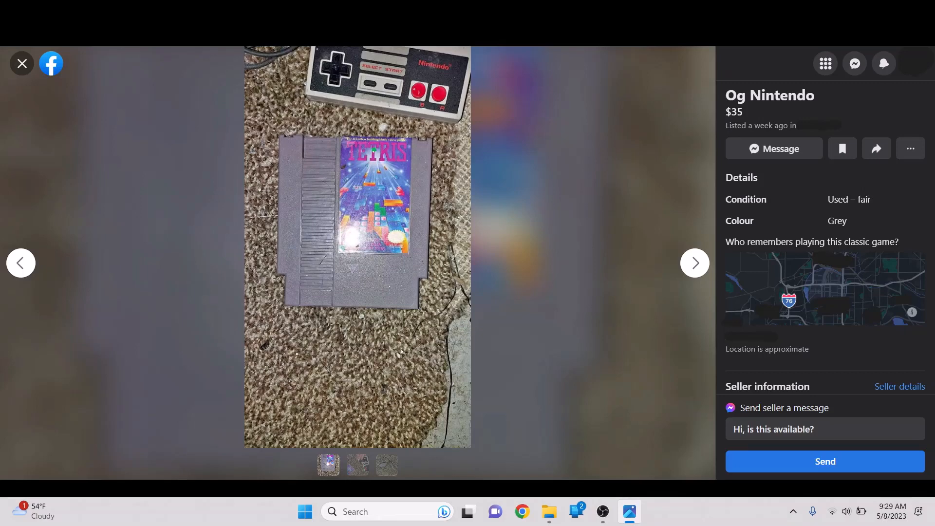
Advance from the Og Nintendo Tetris listing to the sponsored Gamer Core post screenshot.
{"action": "left_click", "coordinate": [695, 263]}
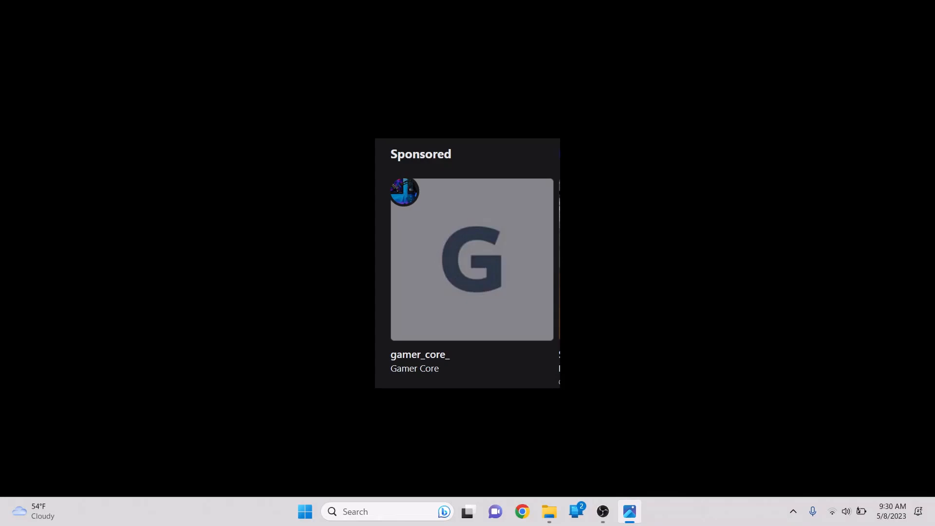
Advance to the $150 PS3 listing with controllers, charging dock and many games.
{"action": "left_click", "coordinate": [471, 261]}
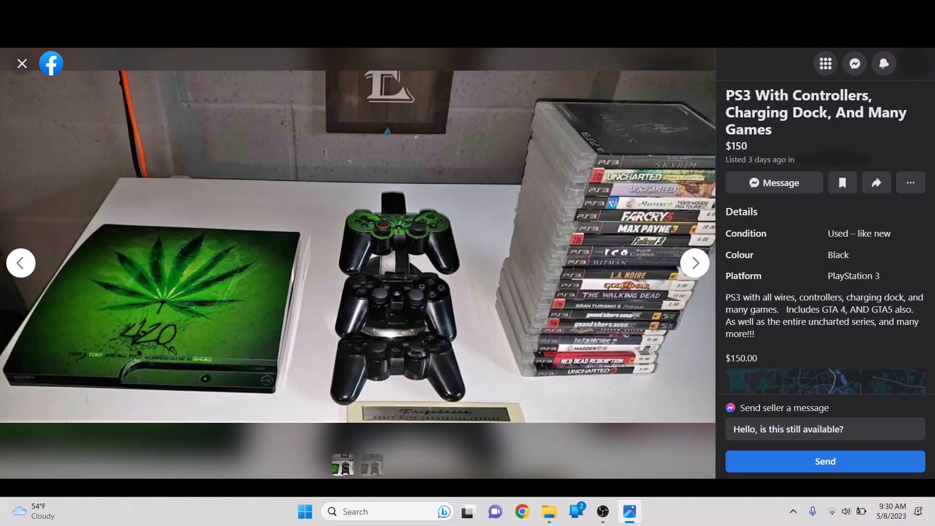